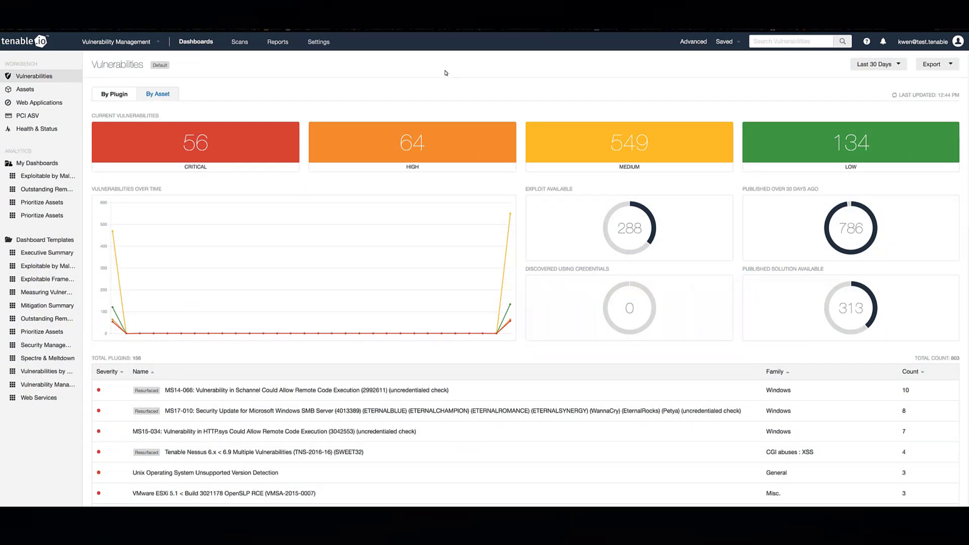
mouse_move(362, 69)
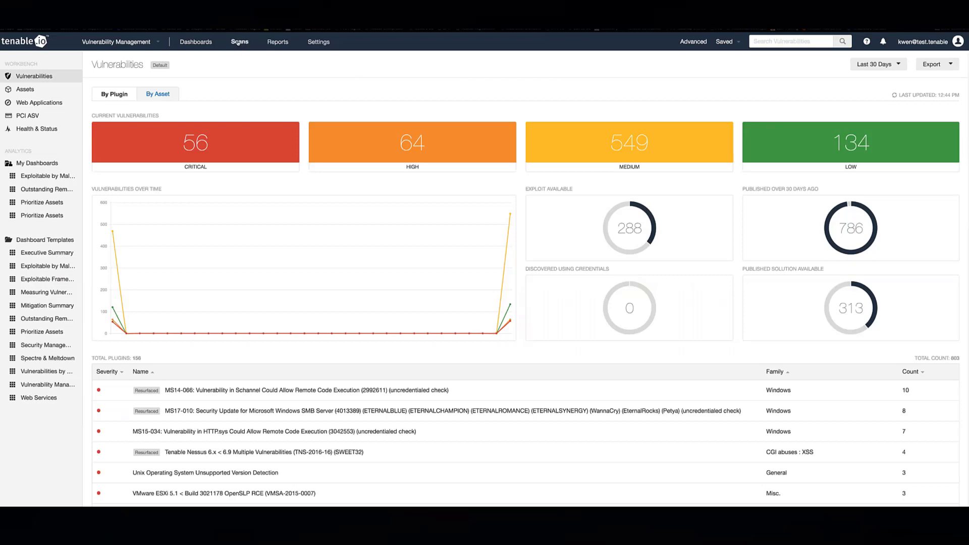
Go to Scans > Scanners and copy the scanner linking key from the linked scanners page
click(239, 42)
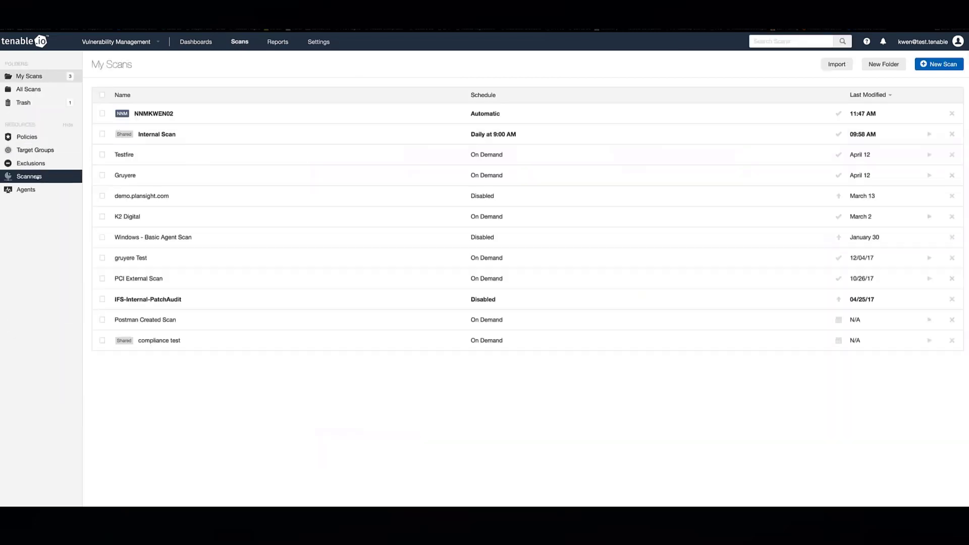
click(29, 177)
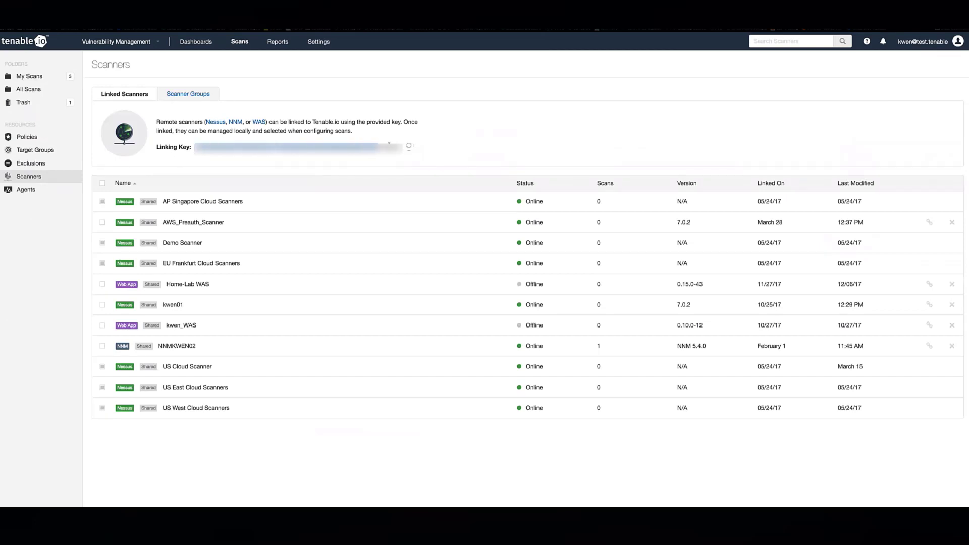
right_click(297, 148)
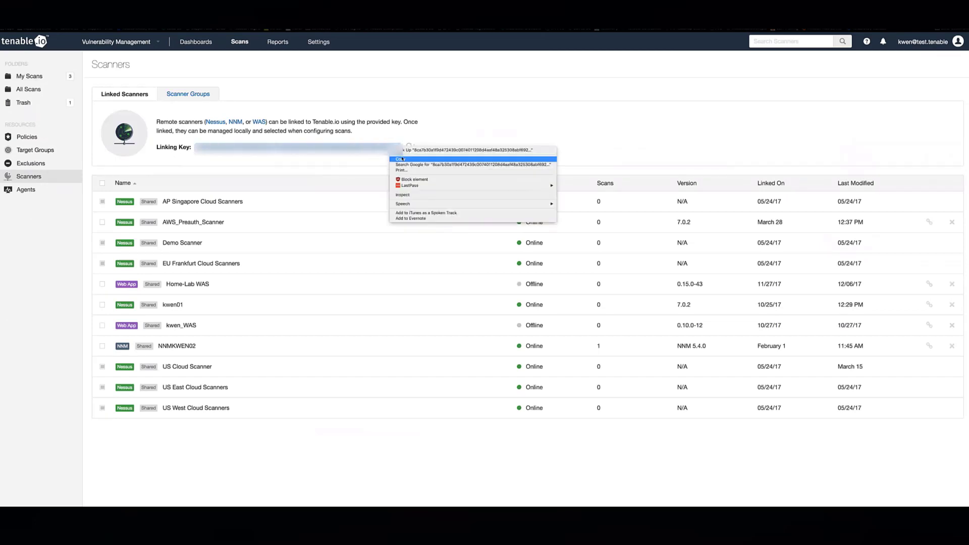
click(400, 159)
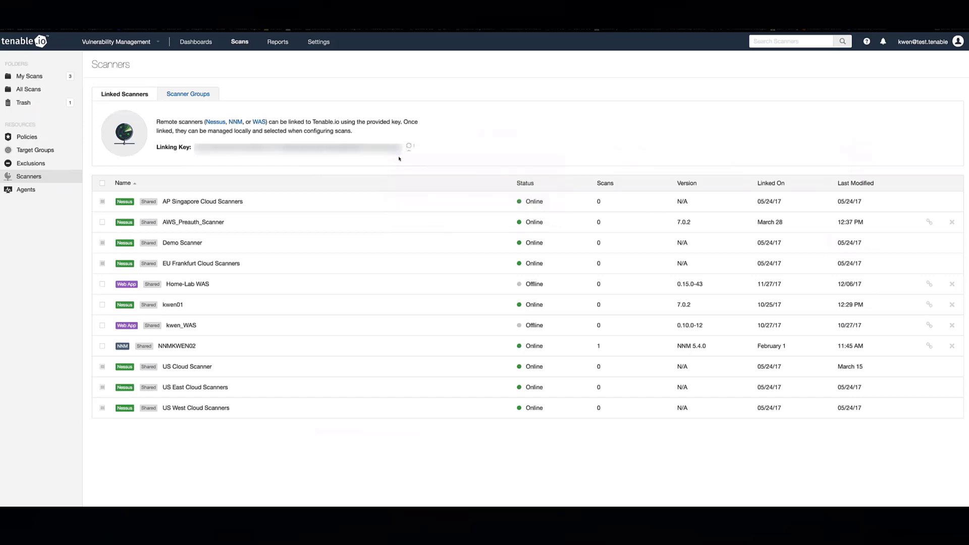
mouse_move(447, 163)
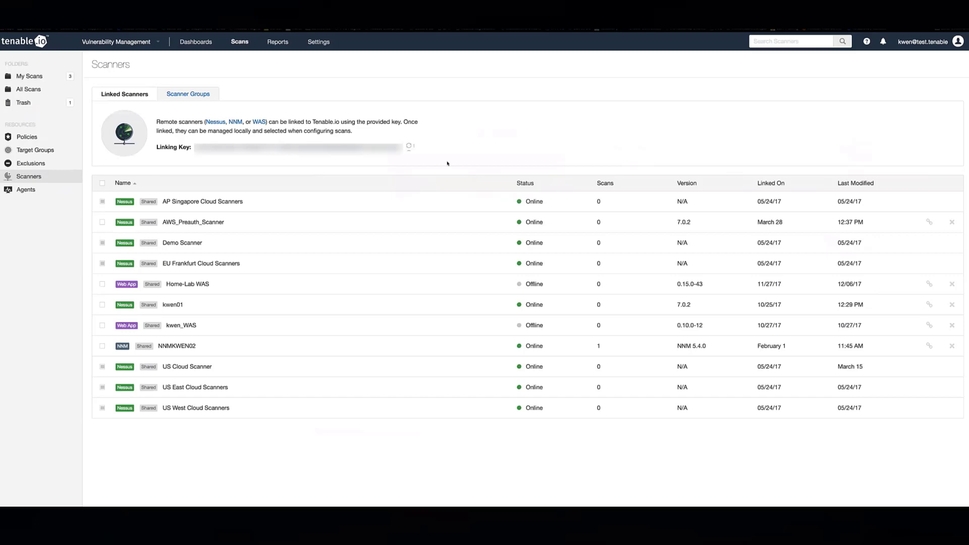
mouse_move(458, 159)
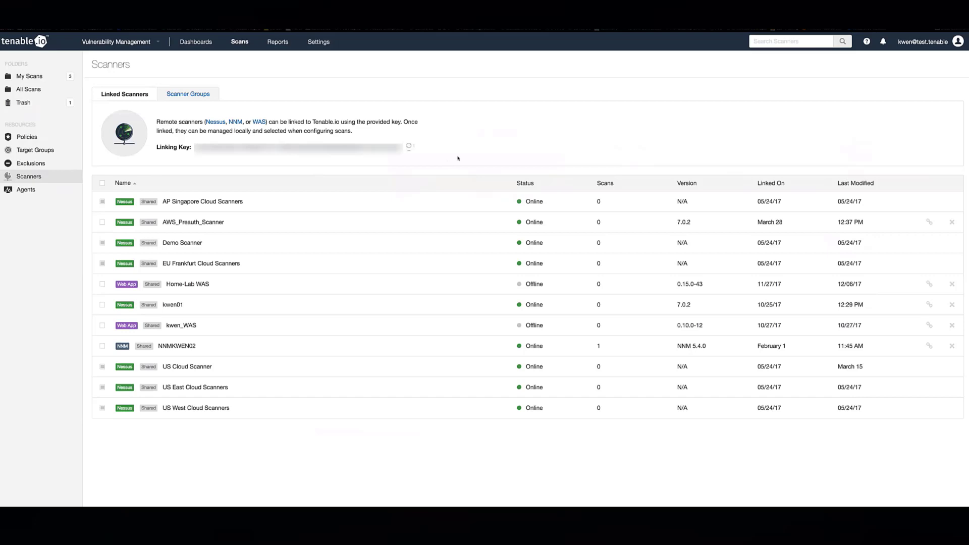
mouse_move(458, 160)
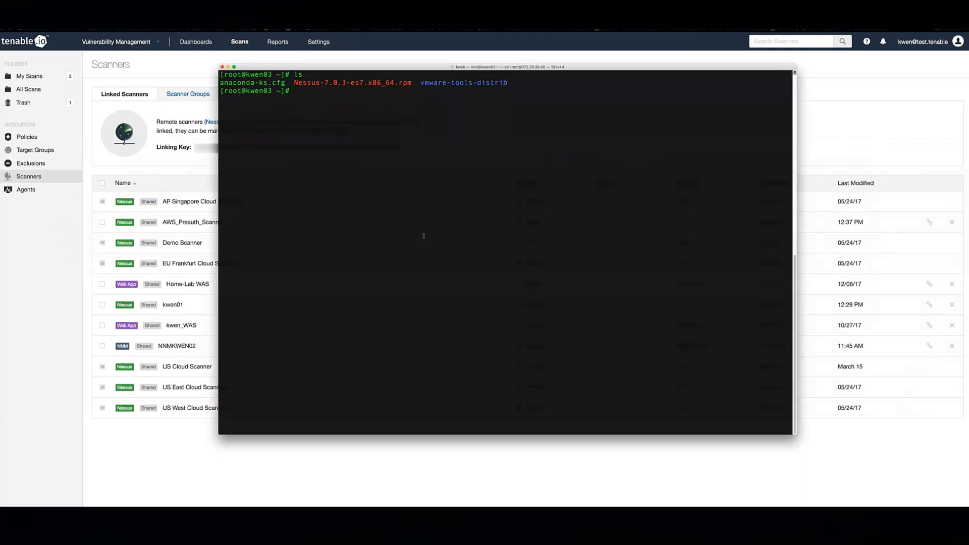
Run yum install Nessus-7.0.3-es7.x86_64.rpm, then systemctl start nessusd.service
text(yum)
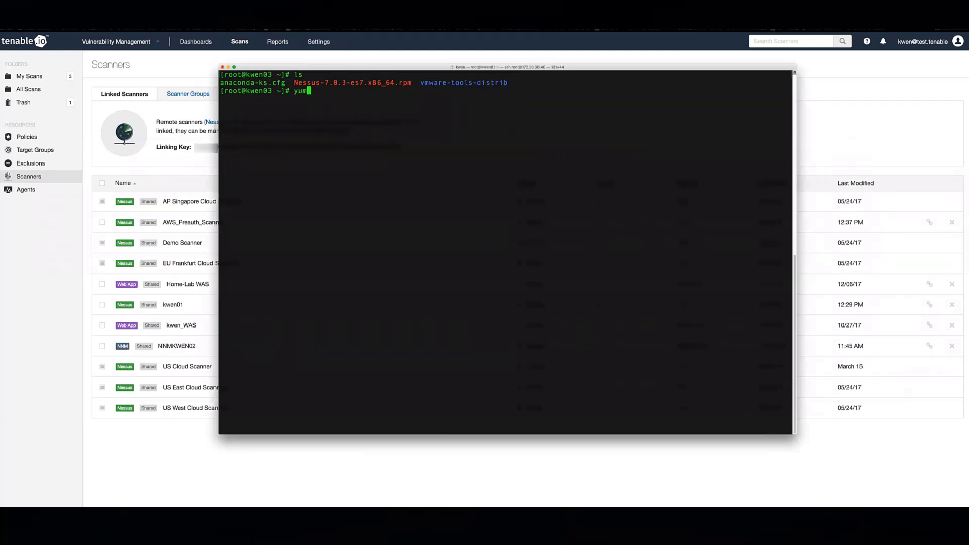
text(install)
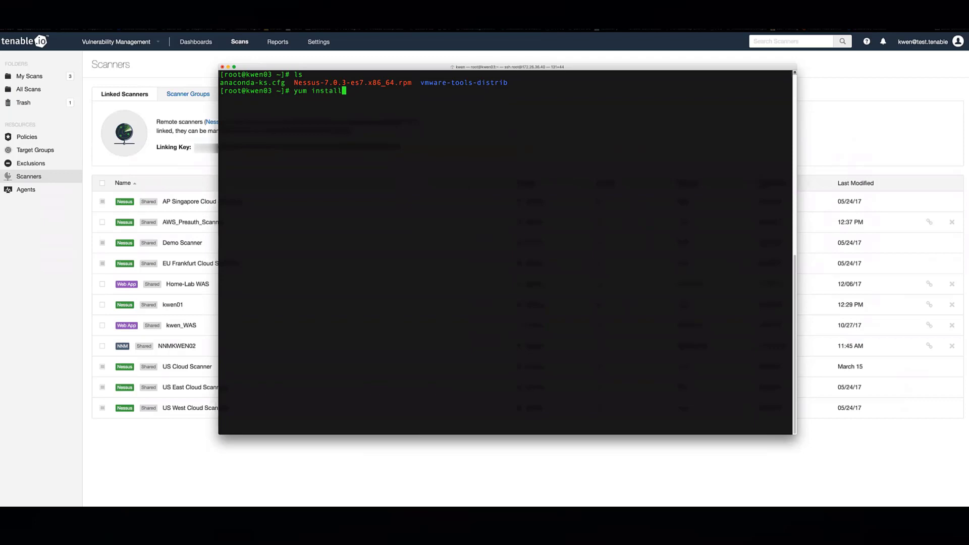
text(Nessus-7.0.3-es7.x86_64.rpm)
text(y)
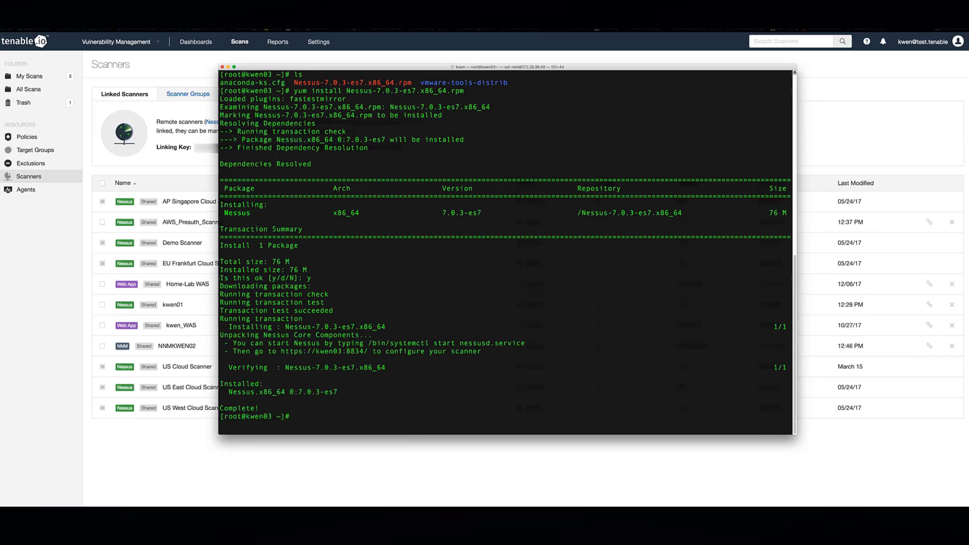
text(systemctl start nessusd.service)
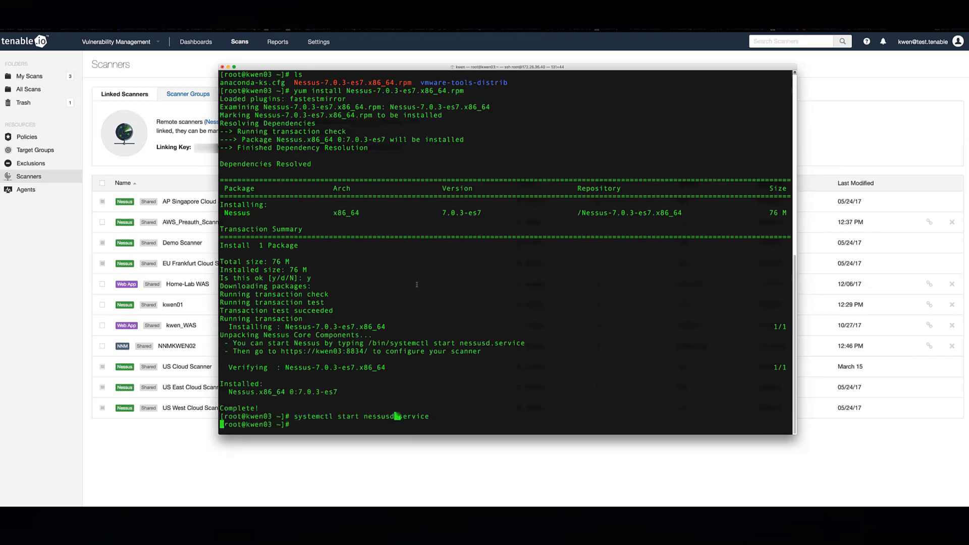
mouse_move(302, 488)
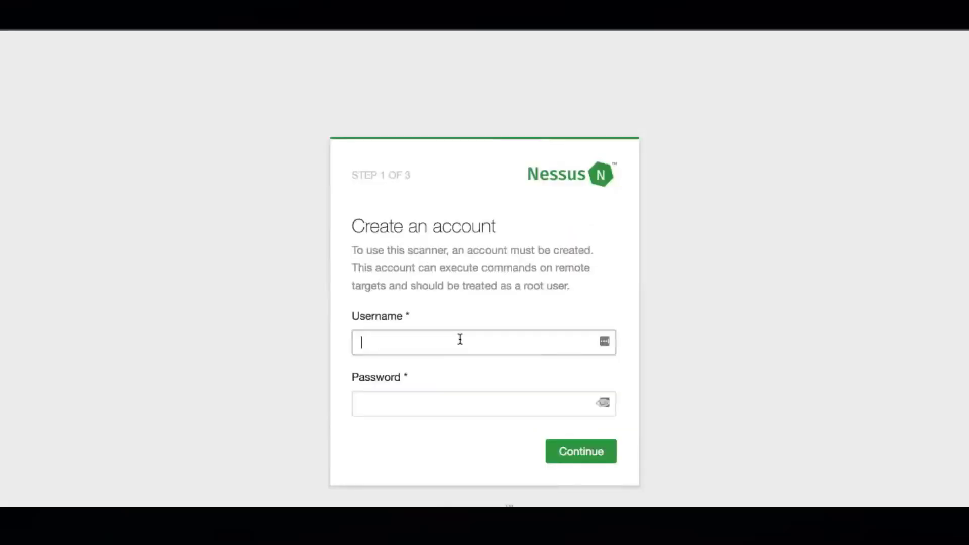
Create the scanner's admin account with username 'admin' and continue to registration
text(admin)
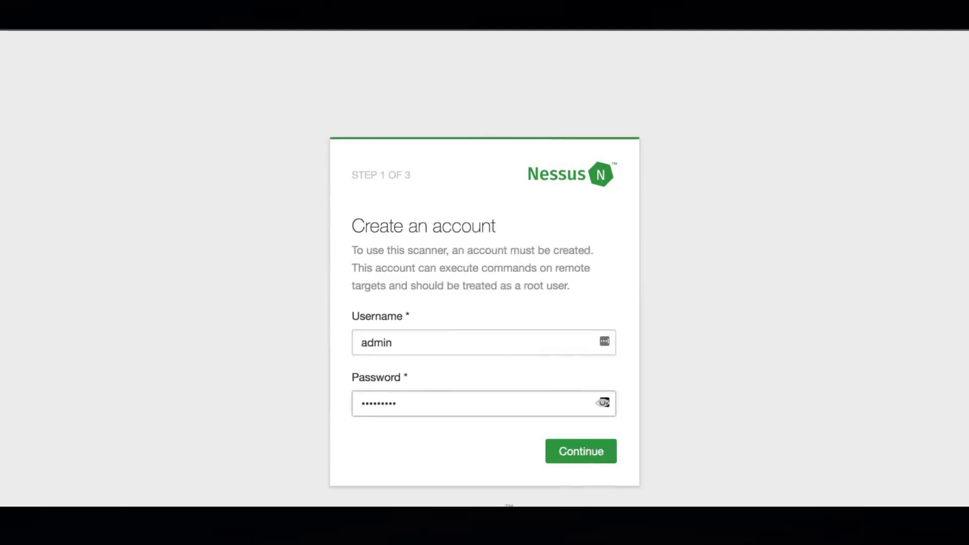
click(579, 451)
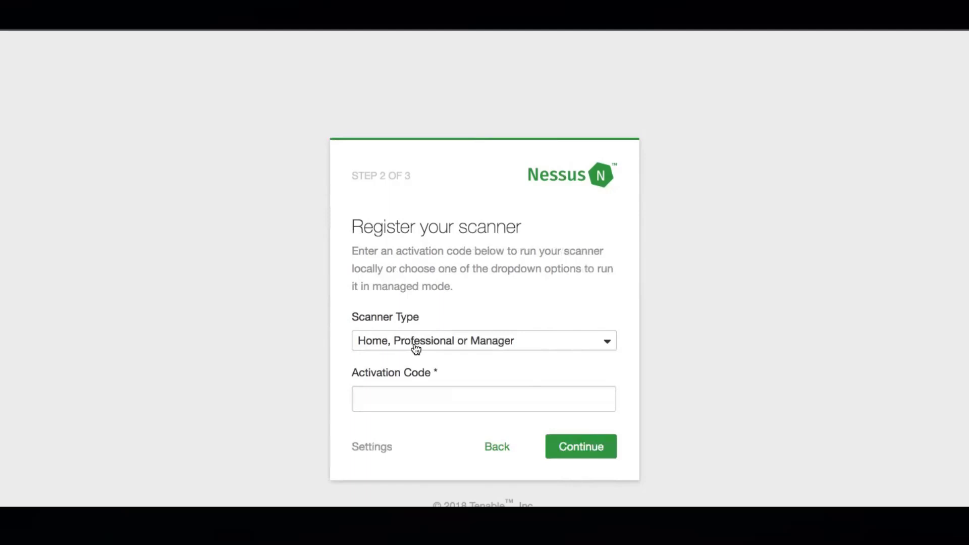
Register the scanner as Managed by Tenable.io using the copied linking key
click(484, 340)
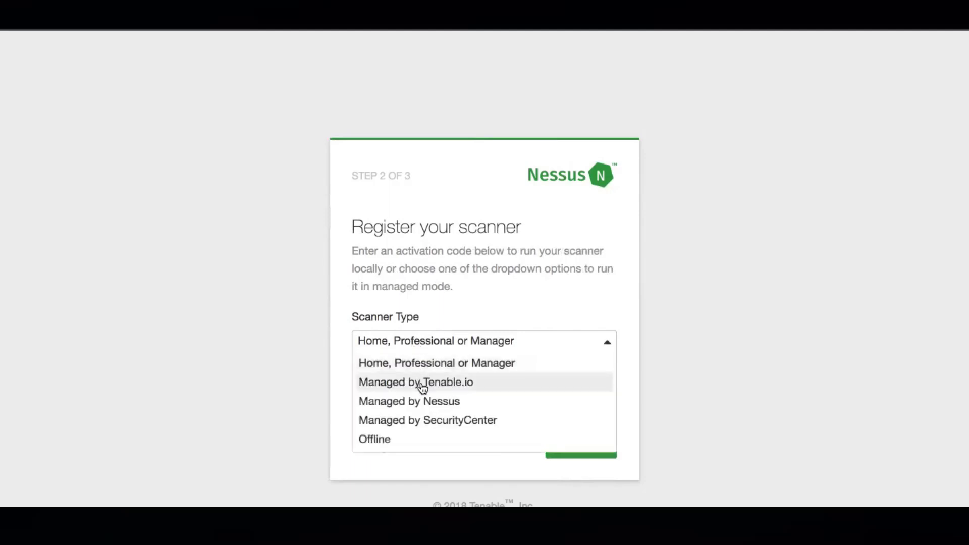
click(415, 381)
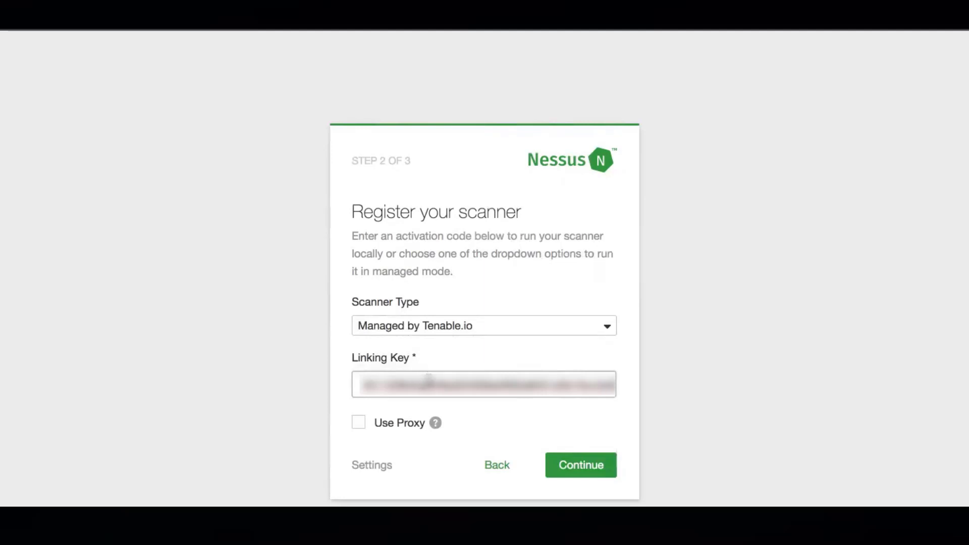
mouse_move(455, 370)
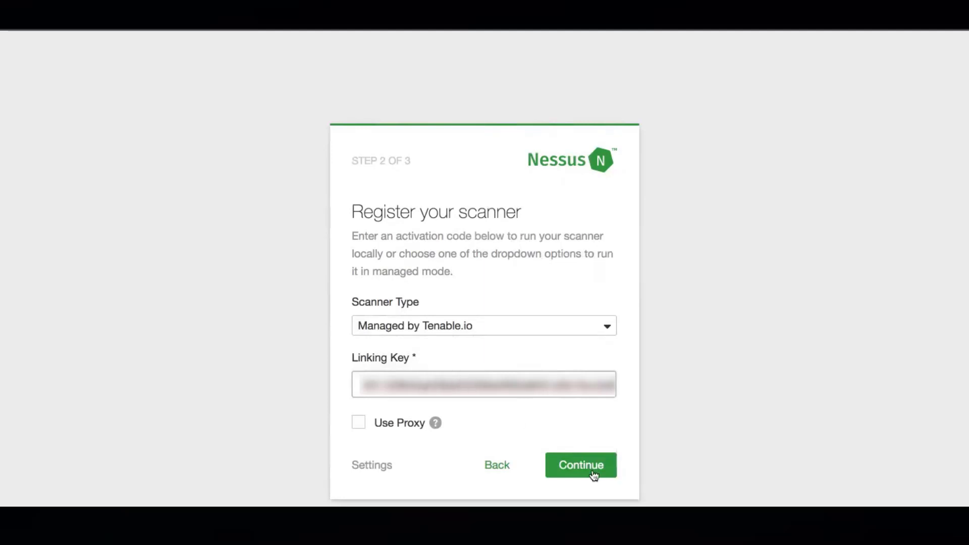
click(580, 465)
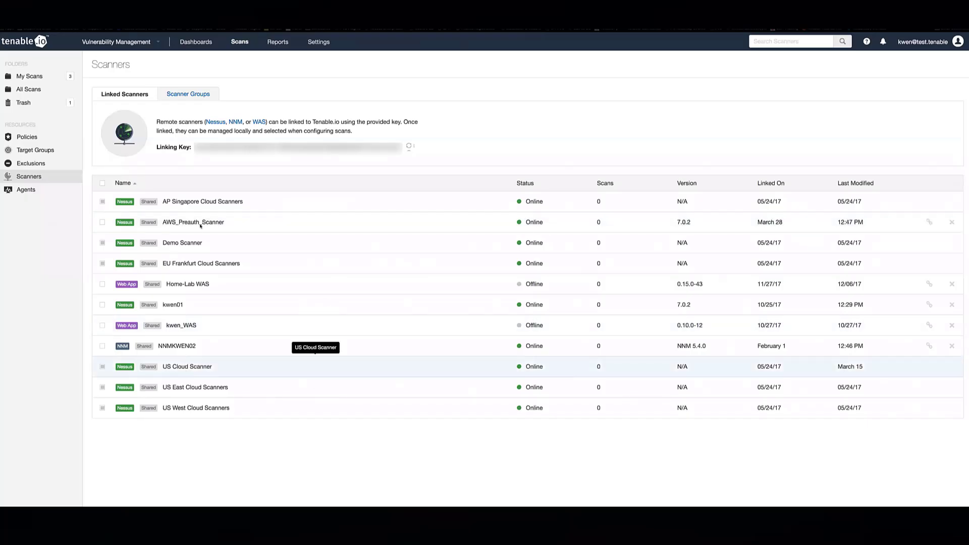
mouse_move(198, 425)
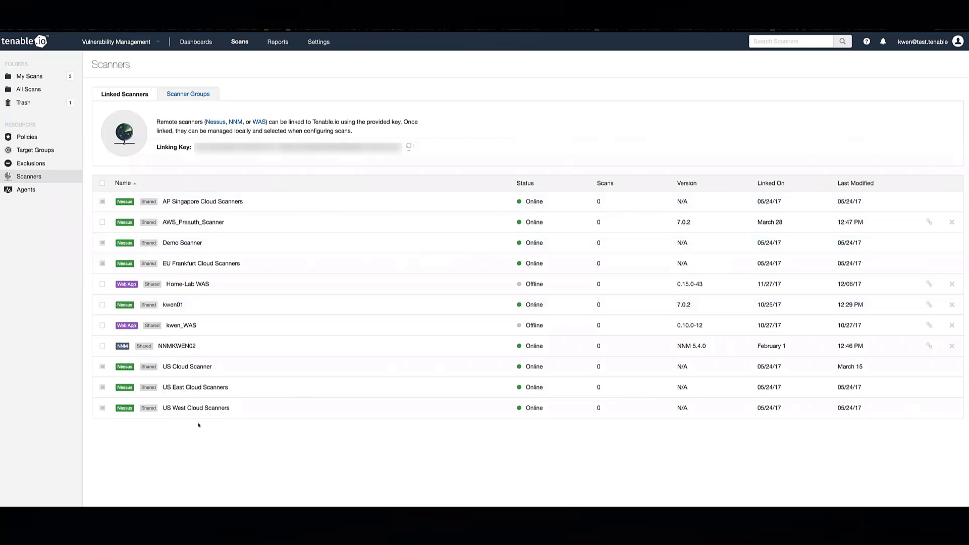
mouse_move(199, 407)
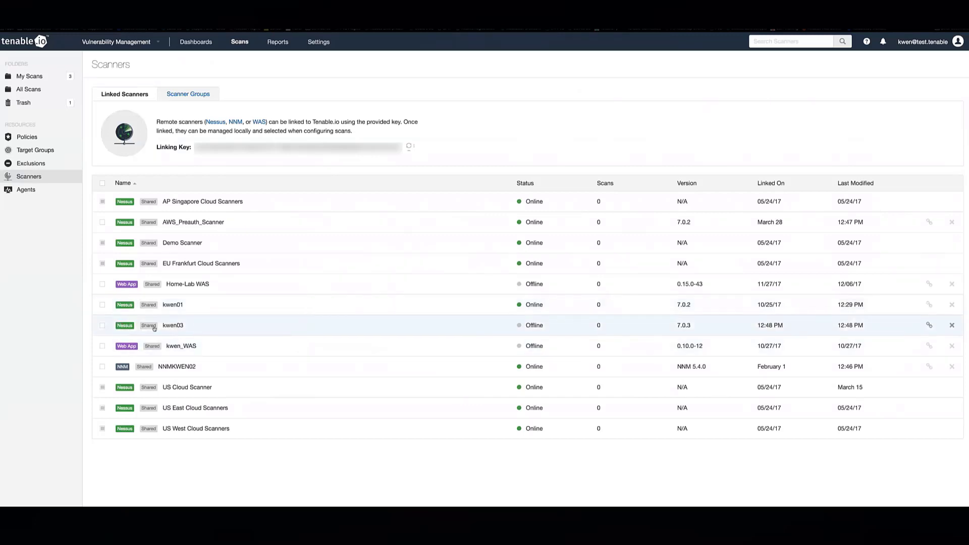
mouse_move(577, 374)
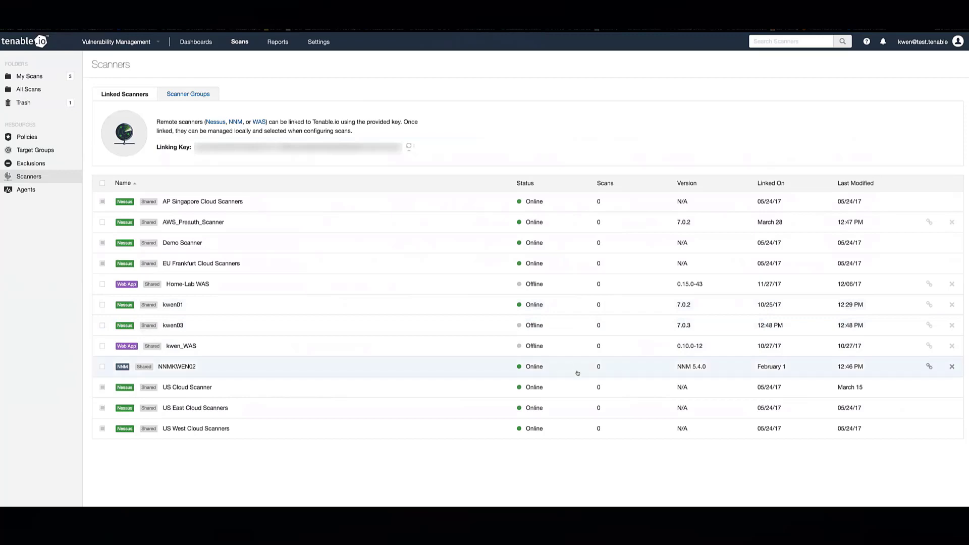
mouse_move(577, 379)
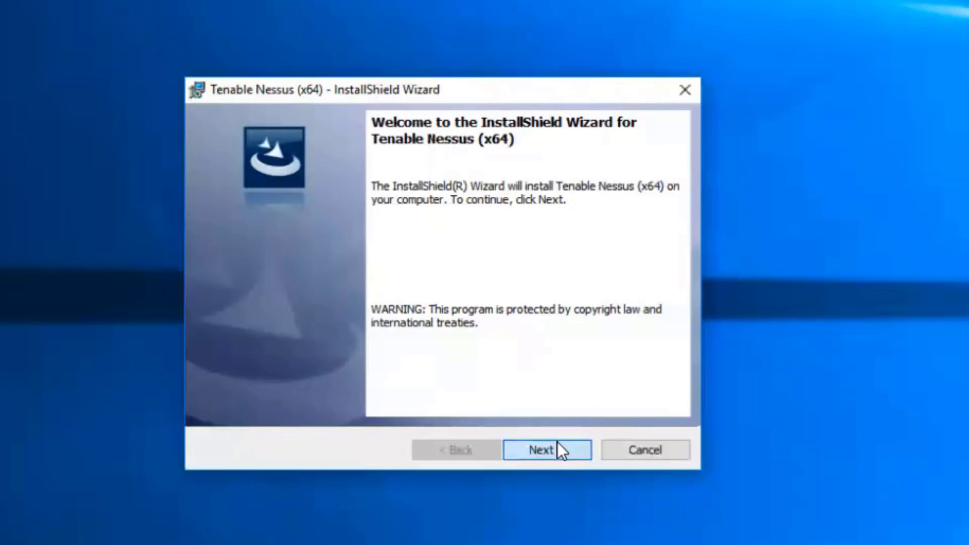
Finish the InstallShield wizard so Tenable Nessus (x64) is installed on Windows
click(546, 449)
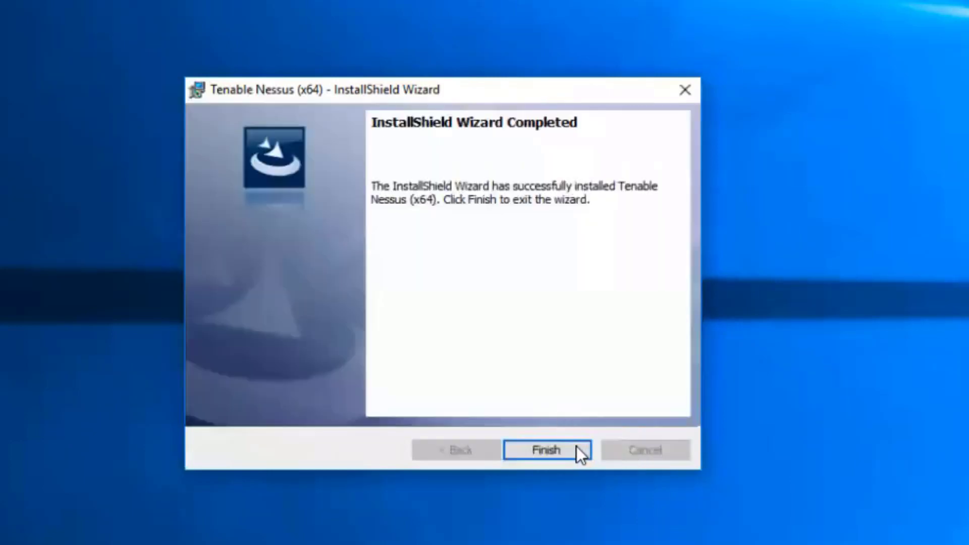
click(546, 450)
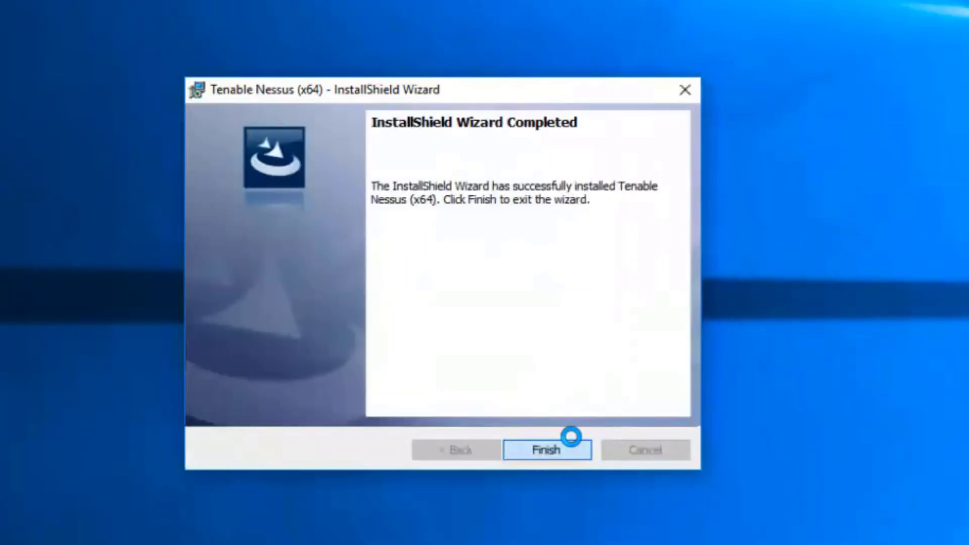
mouse_move(691, 391)
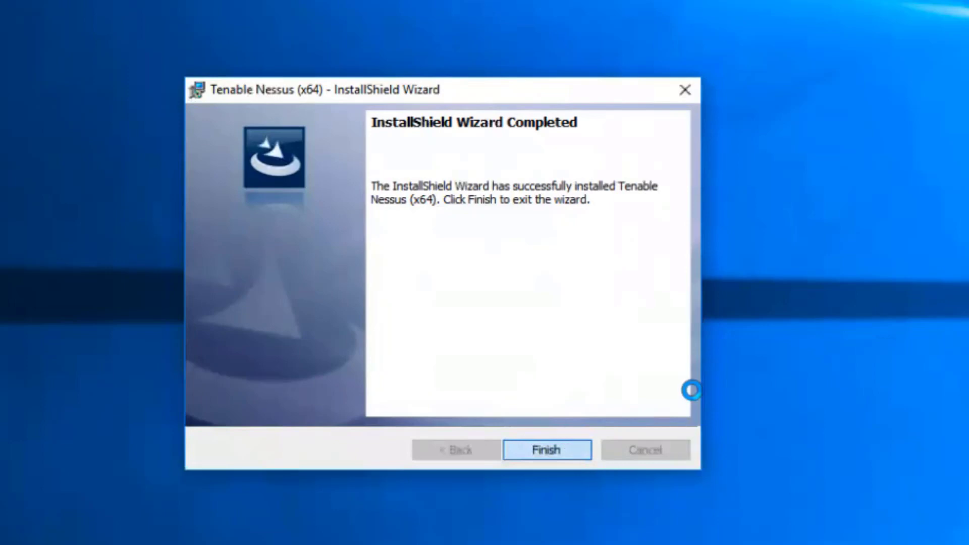